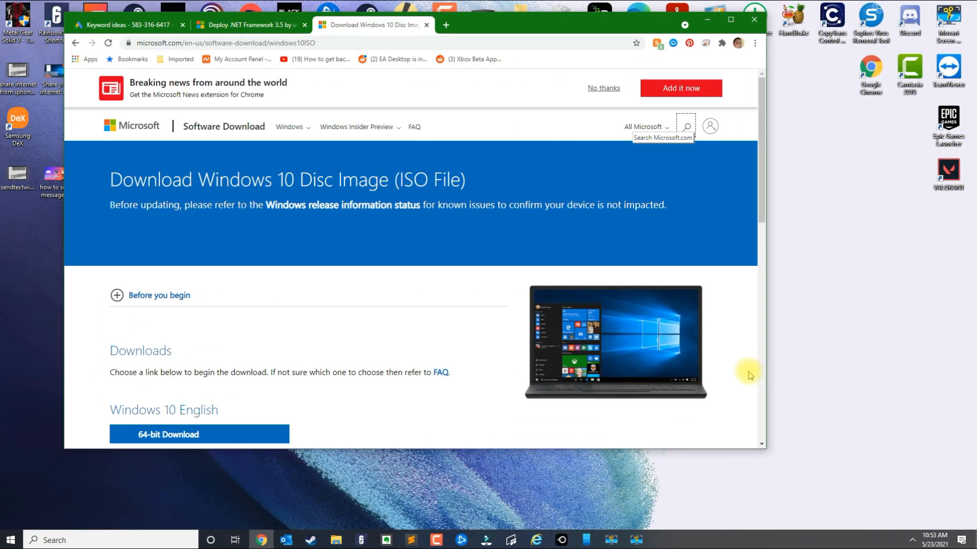
{"action": "mouse_move", "coordinate": [357, 366]}
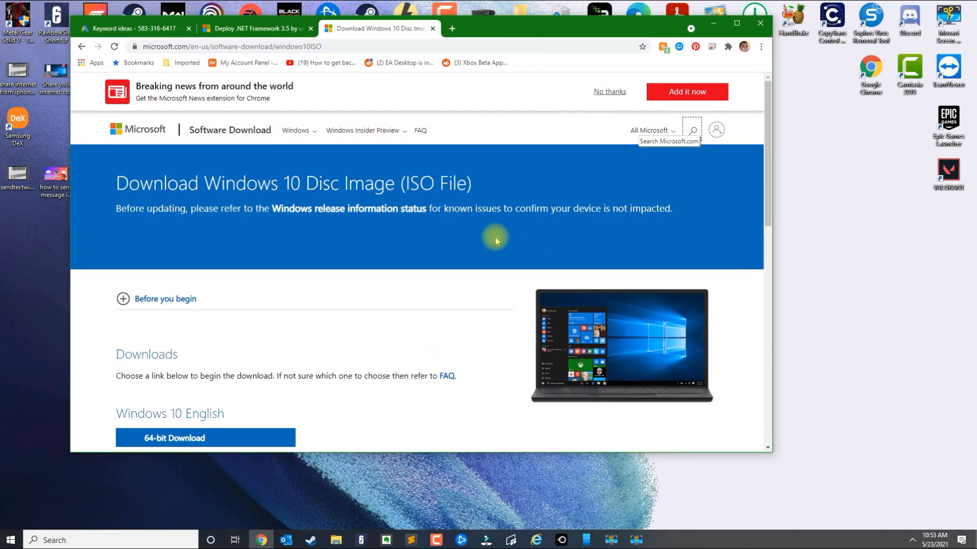
{"action": "mouse_move", "coordinate": [308, 193]}
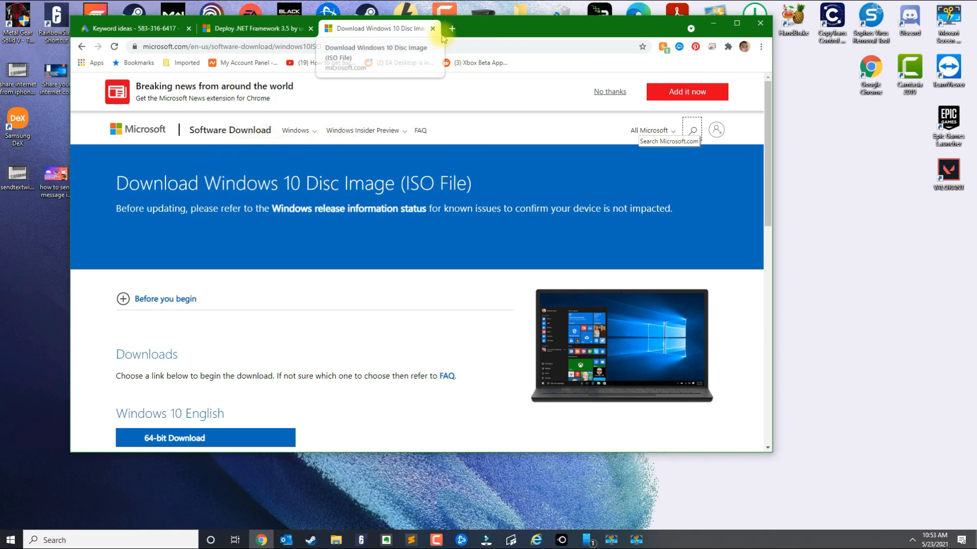
Search 'windows 10 iso download' in a new tab and open Microsoft's Download Windows 10 result
{"action": "left_click", "coordinate": [451, 28]}
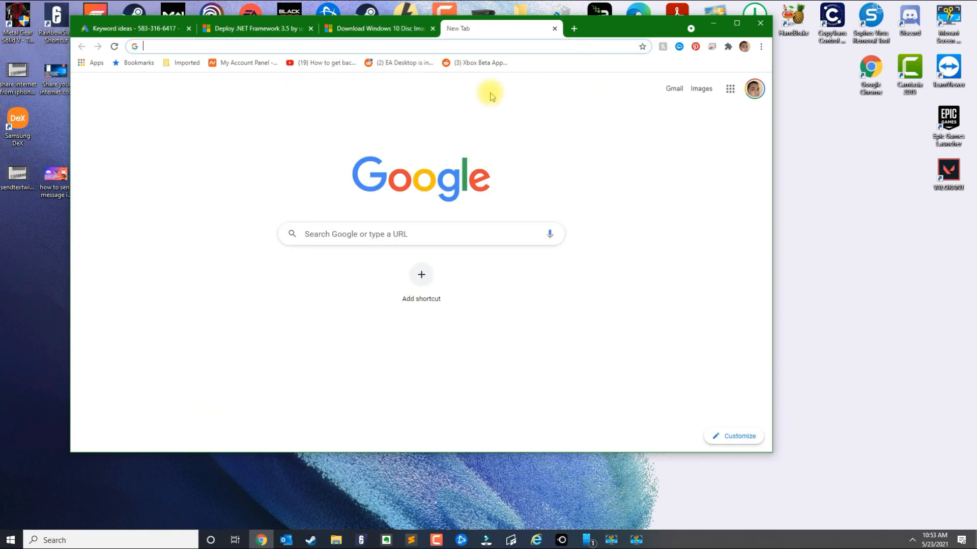
{"action": "left_click", "coordinate": [420, 233]}
{"action": "type", "text": "windows 10 iso download"}
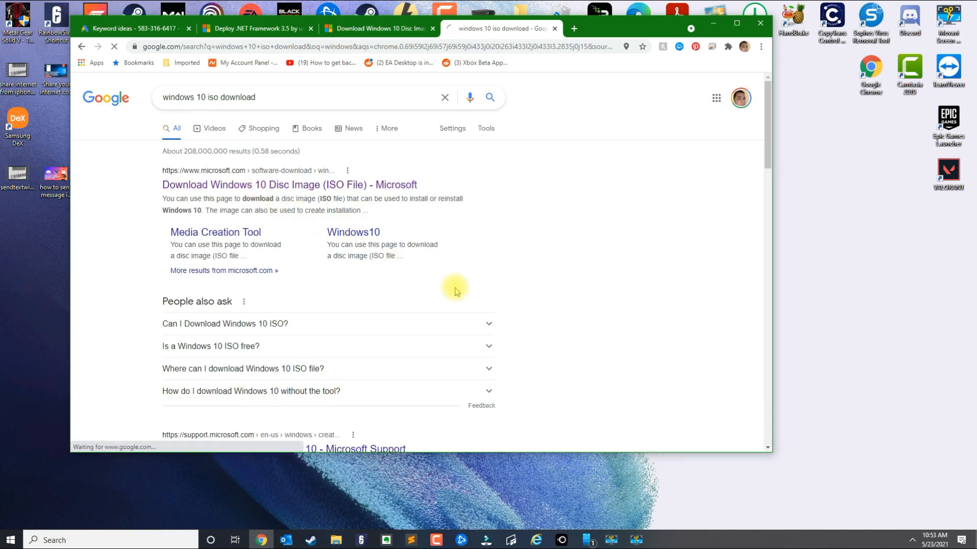
{"action": "left_click", "coordinate": [289, 185]}
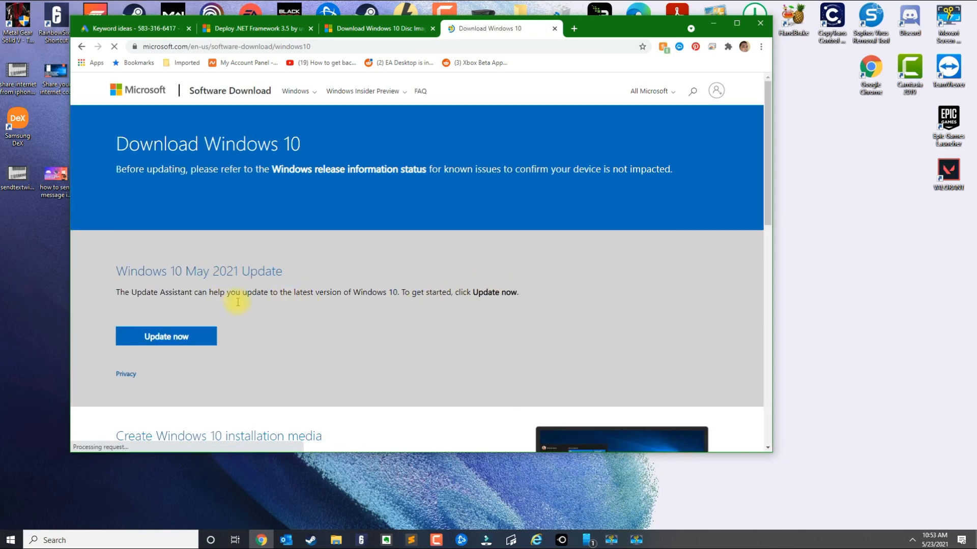
{"action": "scroll", "scroll_direction": "down", "scroll_amount": 3}
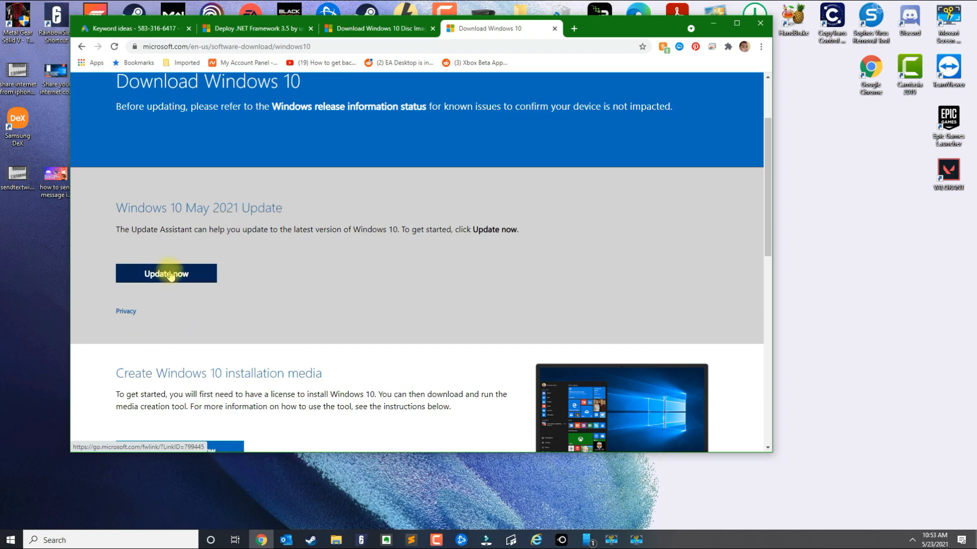
{"action": "mouse_move", "coordinate": [780, 66]}
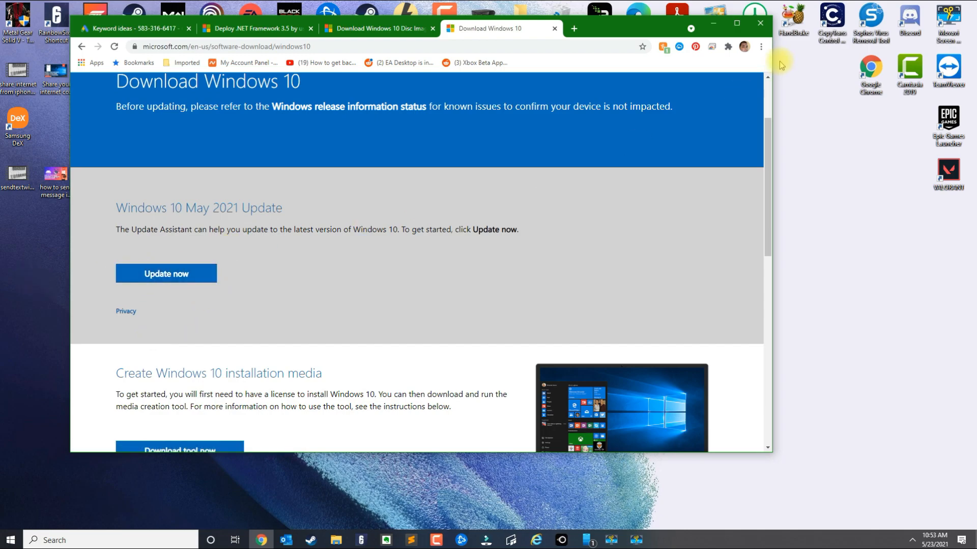
Open Developer tools from Chrome's menu and show the Network conditions panel
{"action": "left_click", "coordinate": [761, 46]}
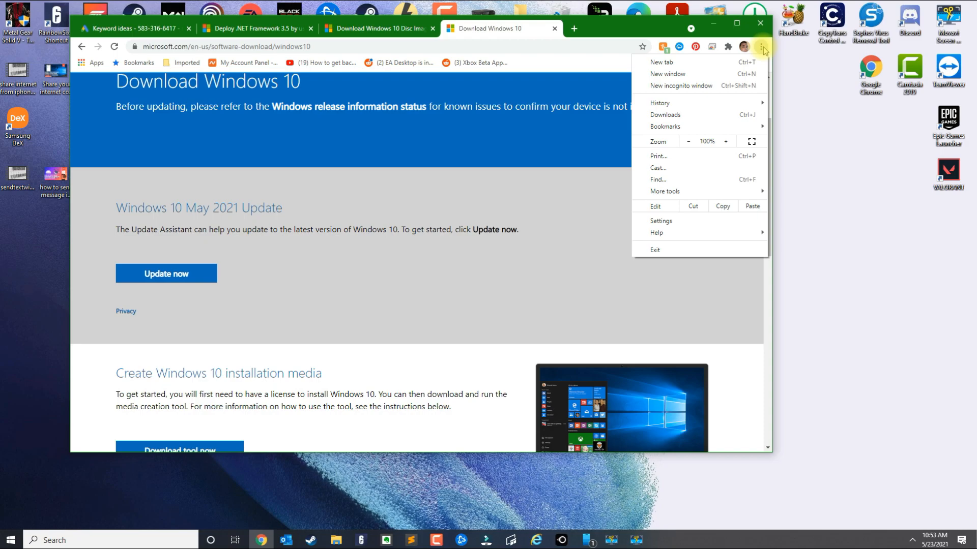
{"action": "mouse_move", "coordinate": [665, 192]}
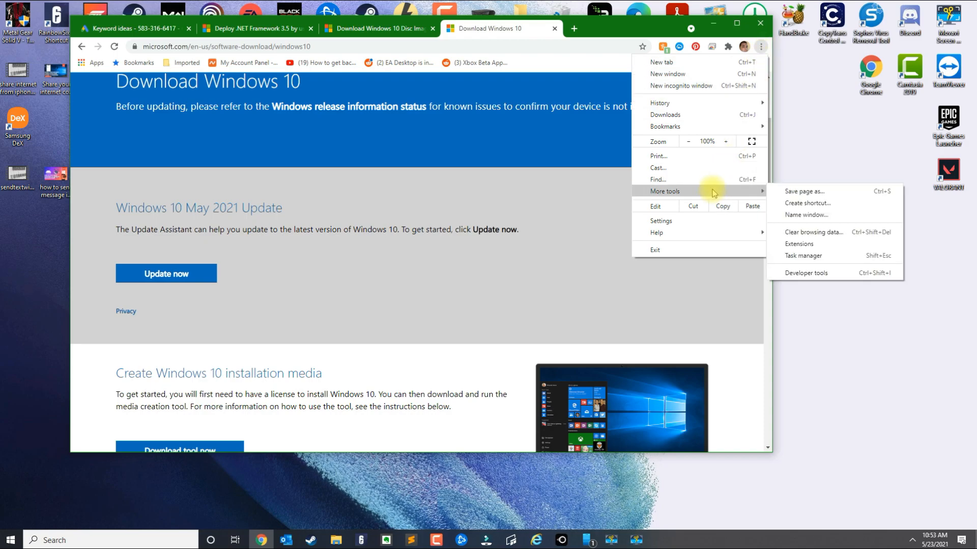
{"action": "mouse_move", "coordinate": [805, 273]}
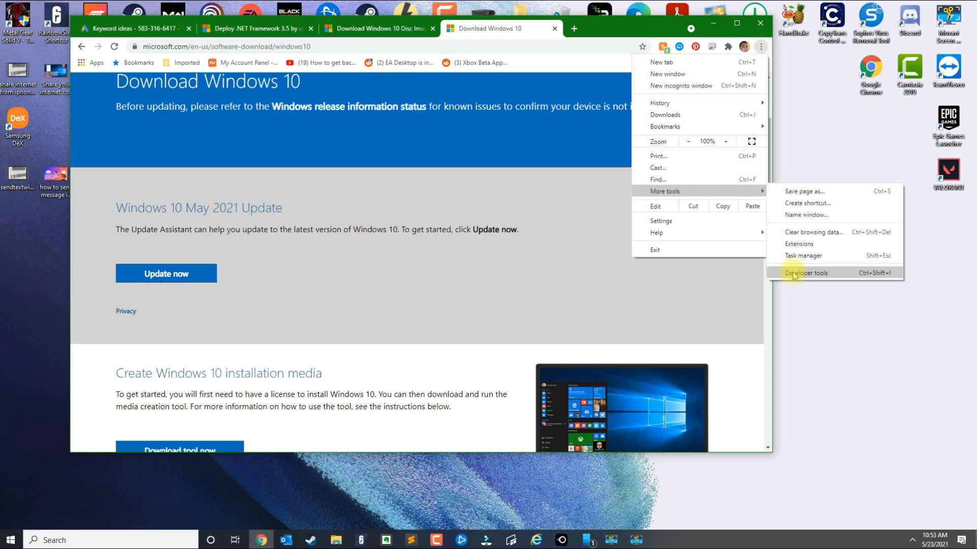
{"action": "left_click", "coordinate": [808, 273]}
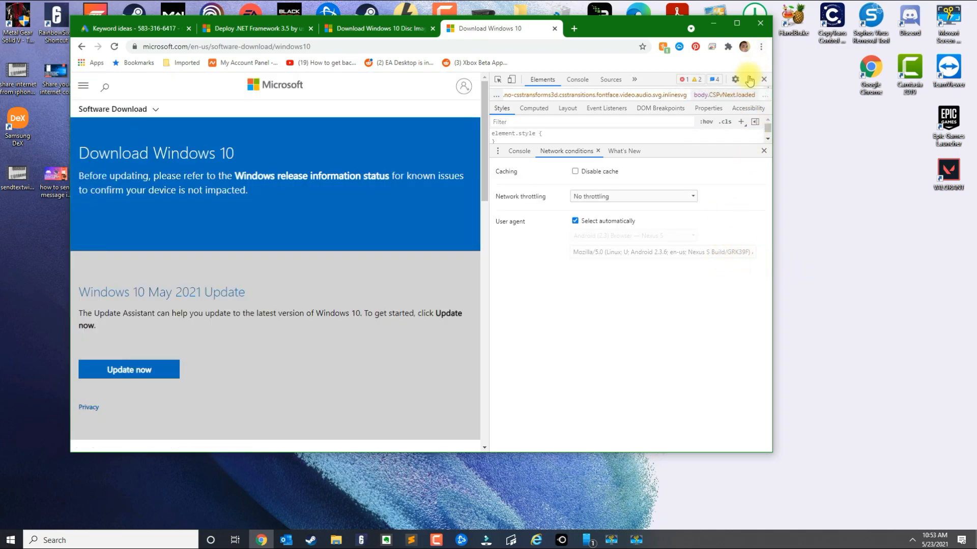
{"action": "left_click", "coordinate": [750, 80]}
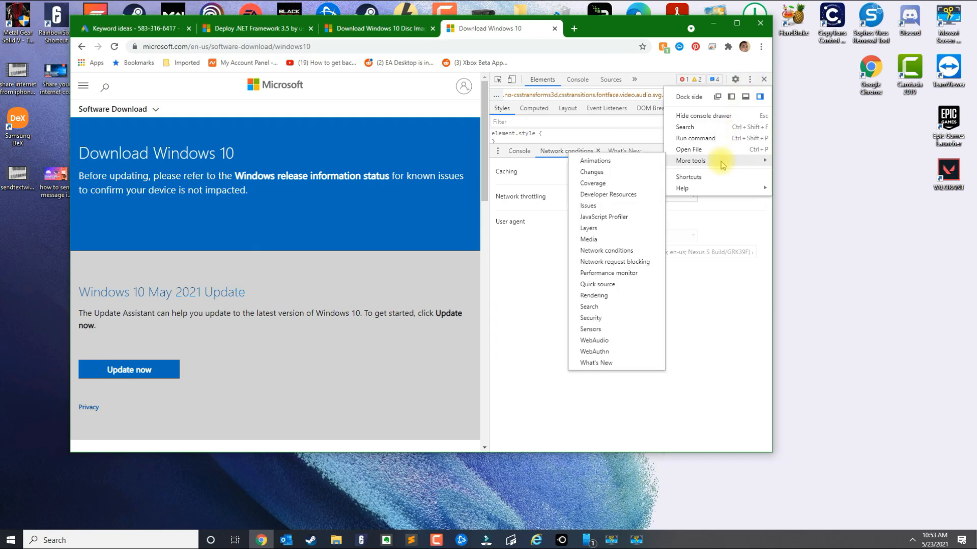
{"action": "mouse_move", "coordinate": [605, 250]}
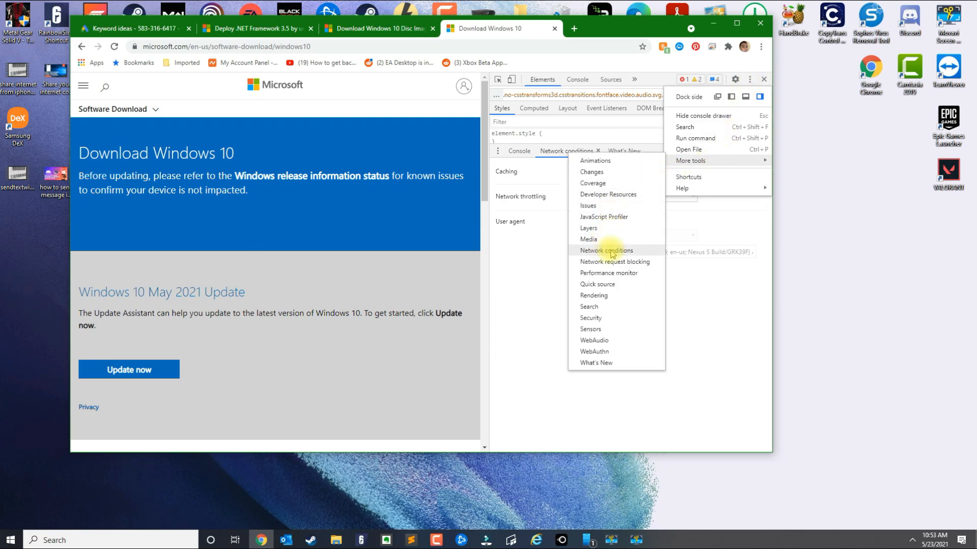
{"action": "left_click", "coordinate": [606, 251]}
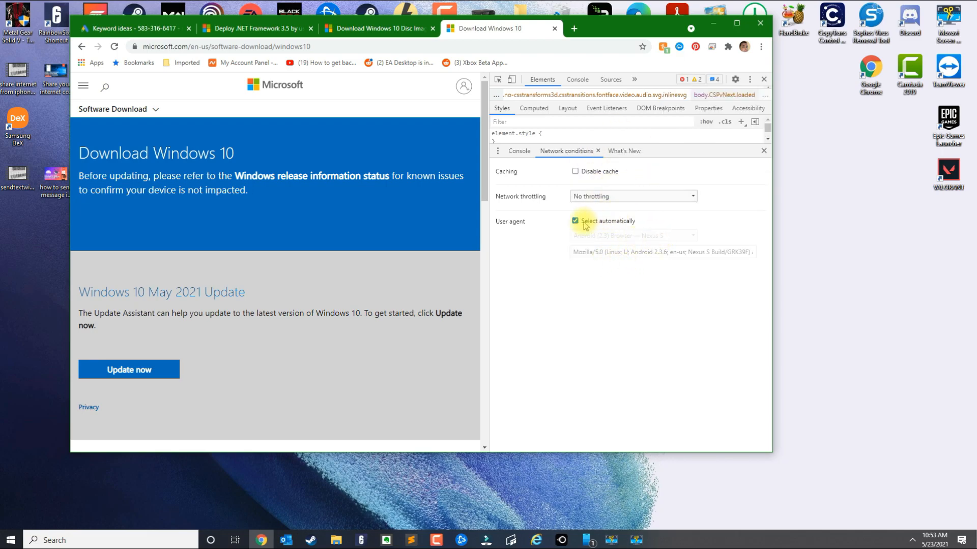
Set the user agent to 'Android (4.0.2) Browser — Galaxy Nexus' instead of automatic
{"action": "left_click", "coordinate": [575, 221]}
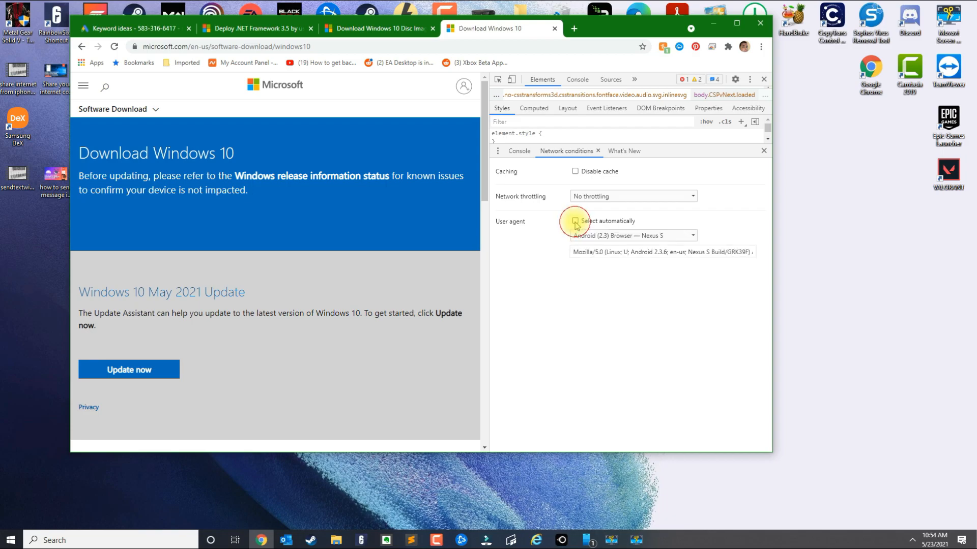
{"action": "left_click", "coordinate": [630, 235]}
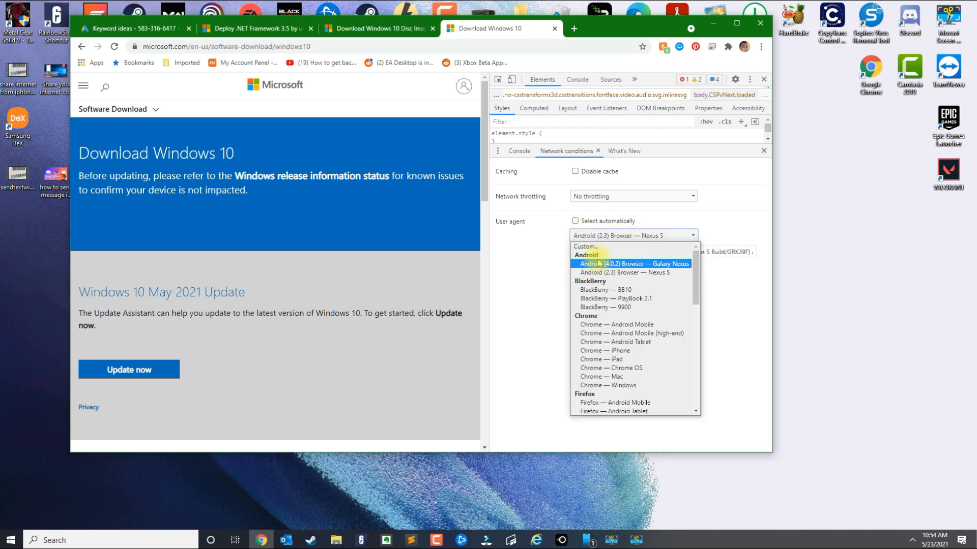
{"action": "left_click", "coordinate": [631, 264]}
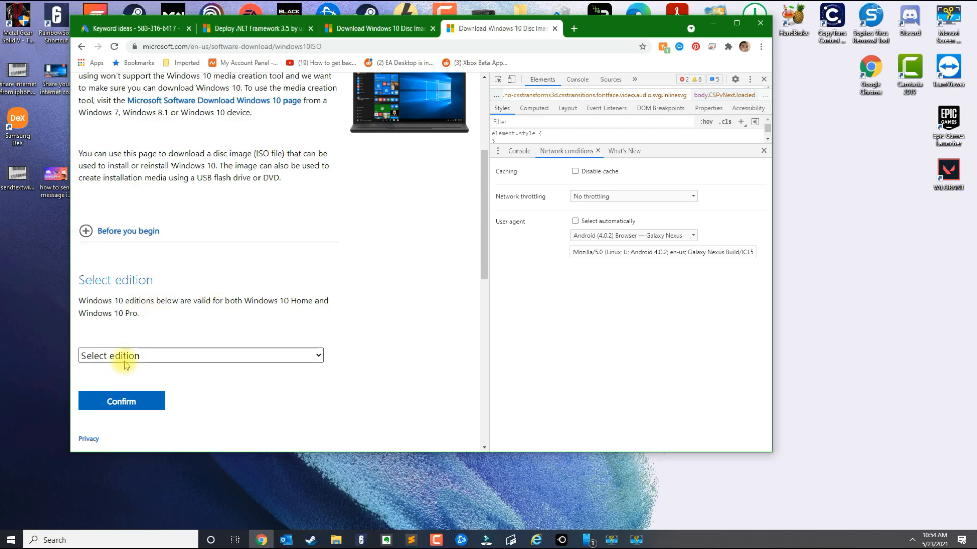
Select and confirm the 'Windows 10' edition and 'English' product language
{"action": "left_click", "coordinate": [199, 355]}
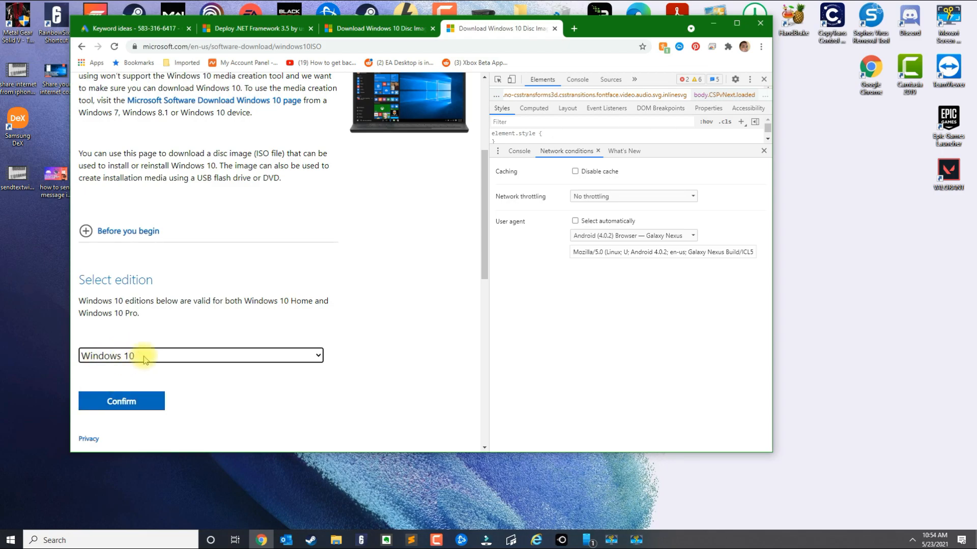
{"action": "left_click", "coordinate": [121, 401]}
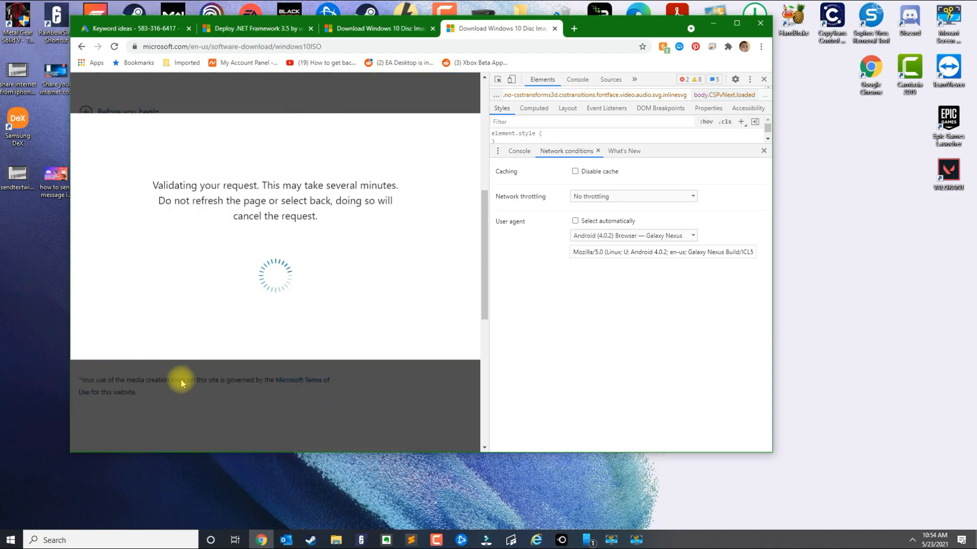
{"action": "left_click", "coordinate": [200, 295]}
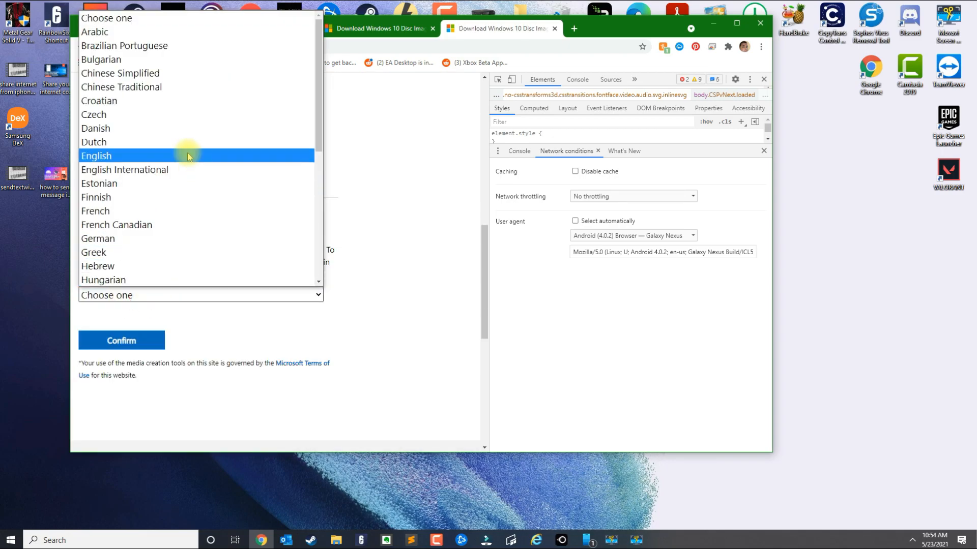
{"action": "left_click", "coordinate": [96, 155]}
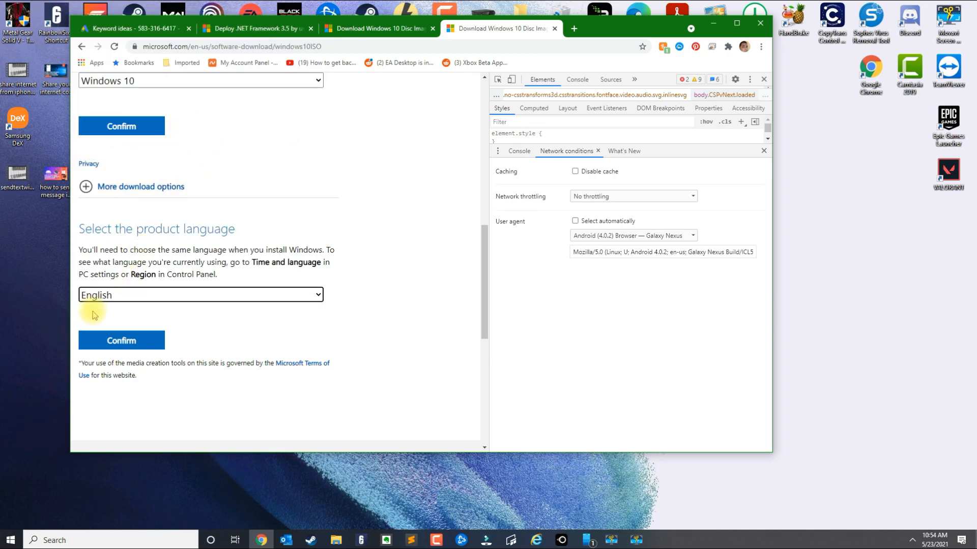
{"action": "left_click", "coordinate": [121, 340]}
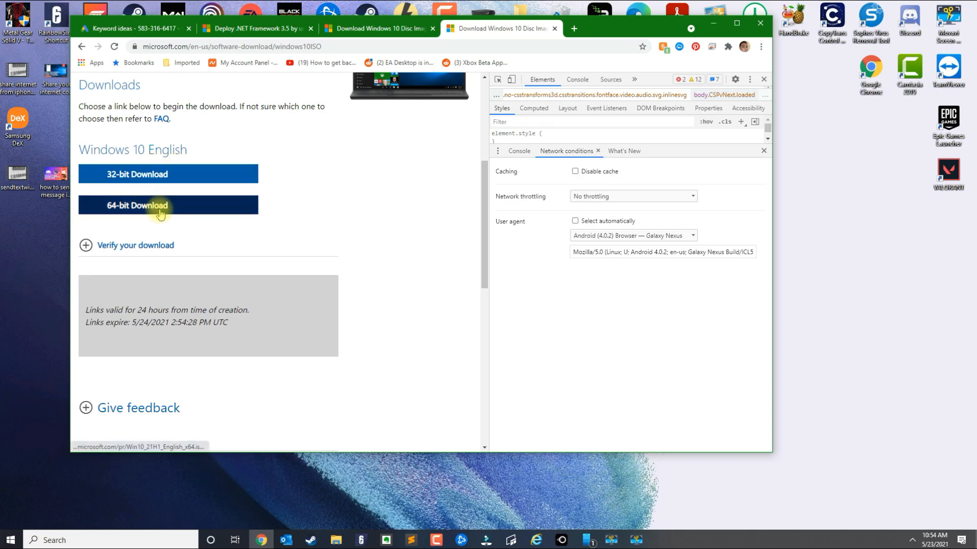
Start the 64-bit ISO download and cancel the duplicate Win10_21H1_English download
{"action": "left_click", "coordinate": [167, 205]}
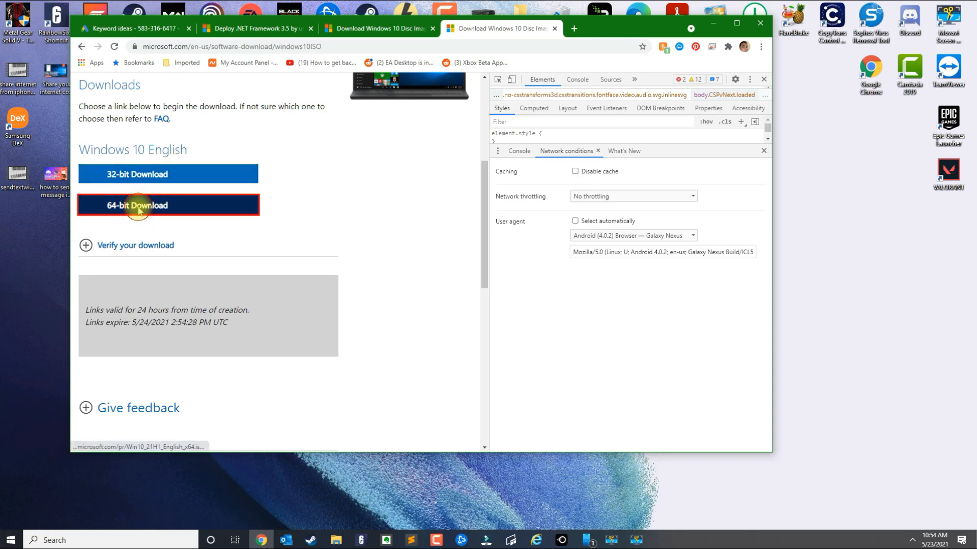
{"action": "left_click", "coordinate": [167, 205]}
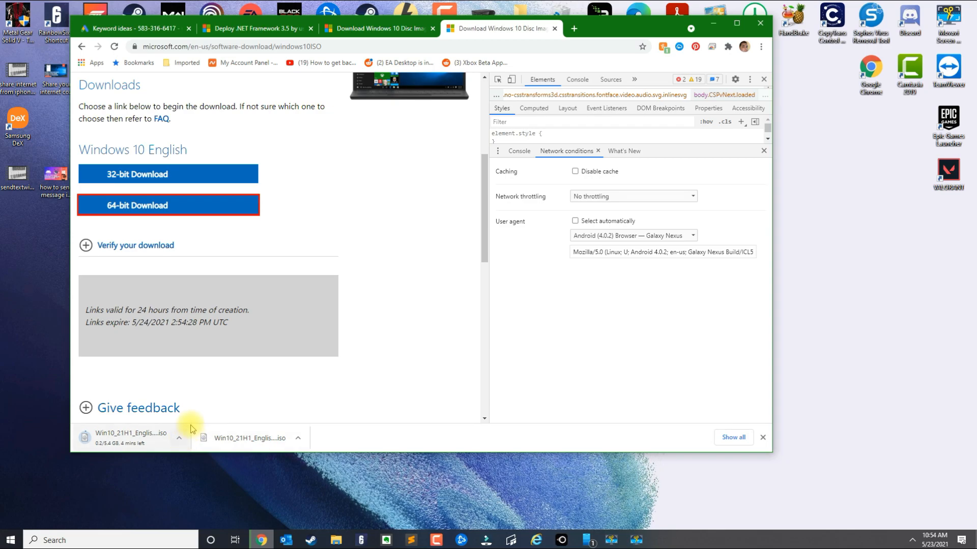
{"action": "left_click", "coordinate": [180, 438]}
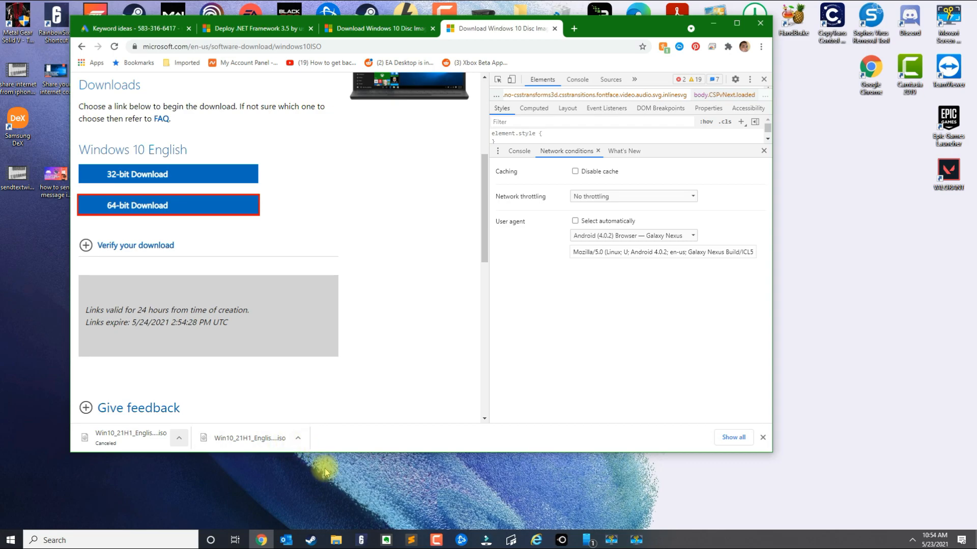
{"action": "left_click", "coordinate": [336, 540]}
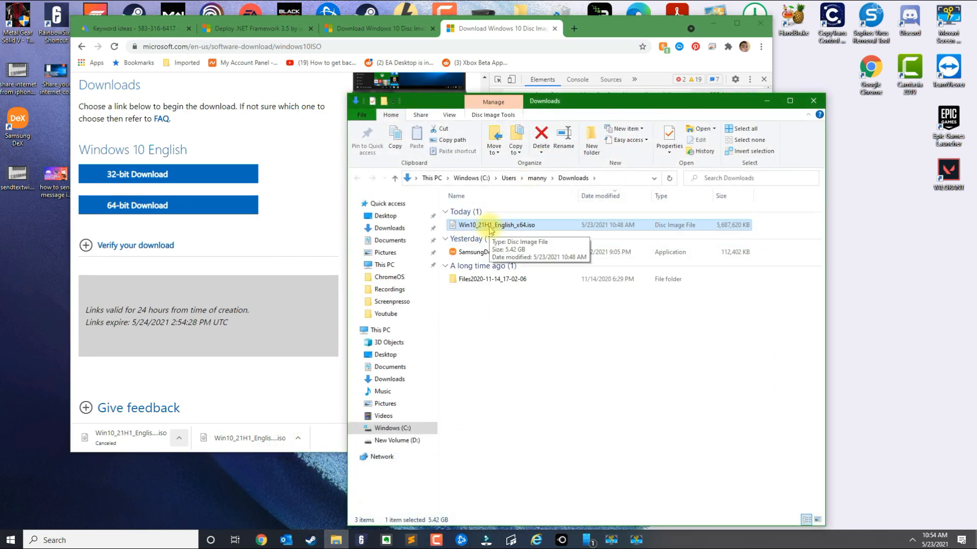
Mount Win10_21H1_English_x64.iso and open DVD Drive (E:) to view its files
{"action": "right_click", "coordinate": [498, 224]}
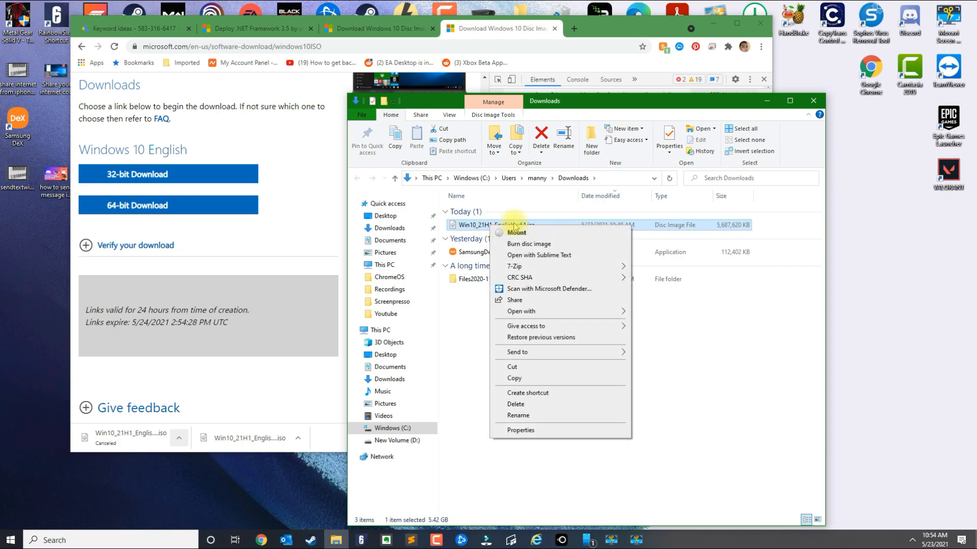
{"action": "left_click", "coordinate": [494, 225]}
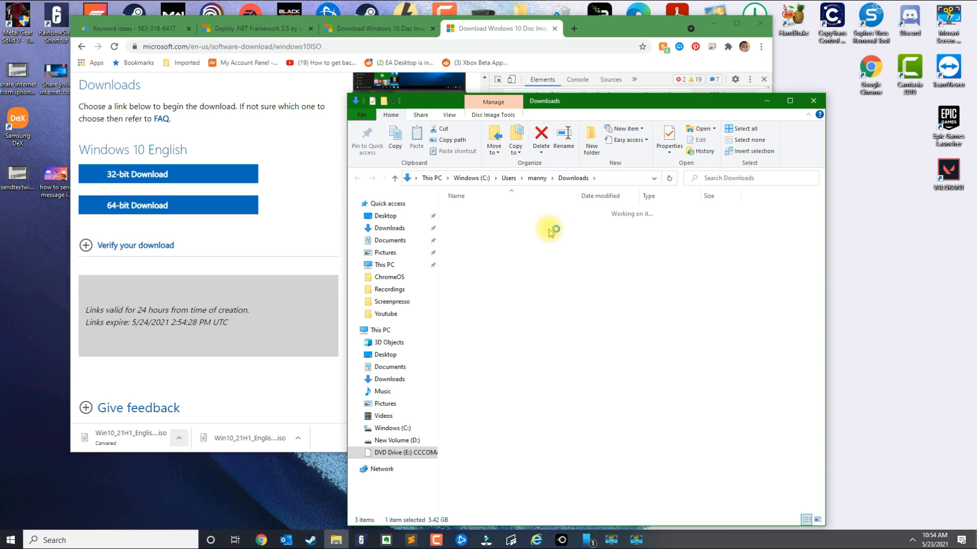
{"action": "left_click", "coordinate": [405, 453]}
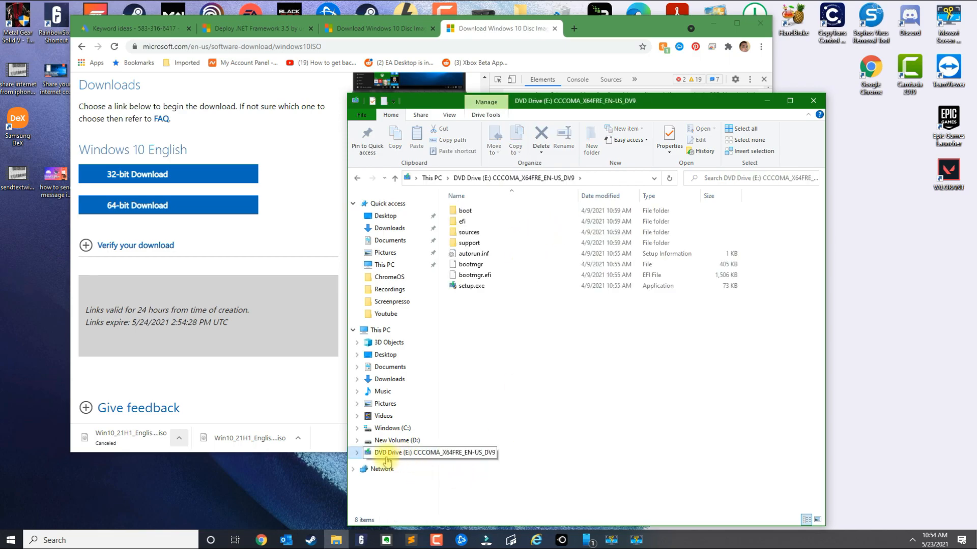
{"action": "mouse_move", "coordinate": [405, 458]}
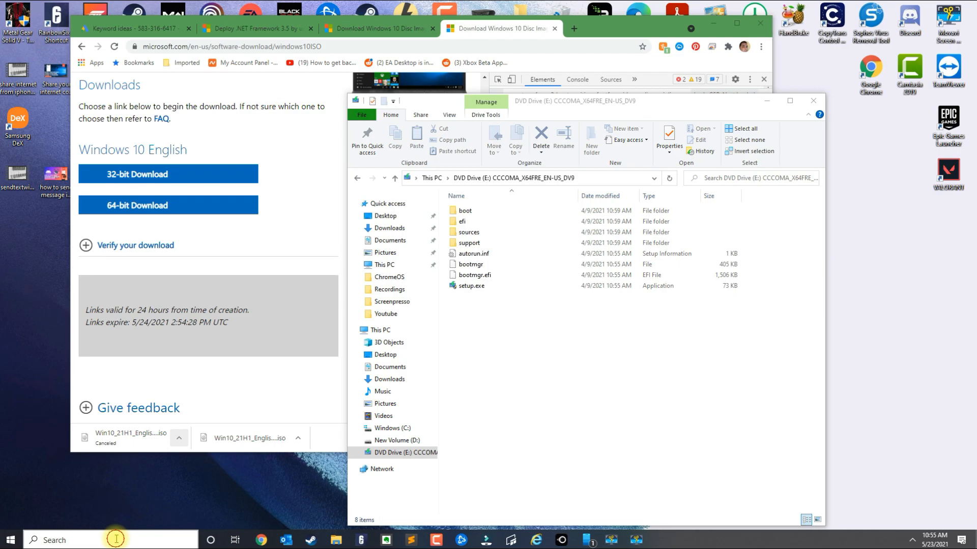
Search for cmd and run Command Prompt as administrator
{"action": "type", "text": "cmd"}
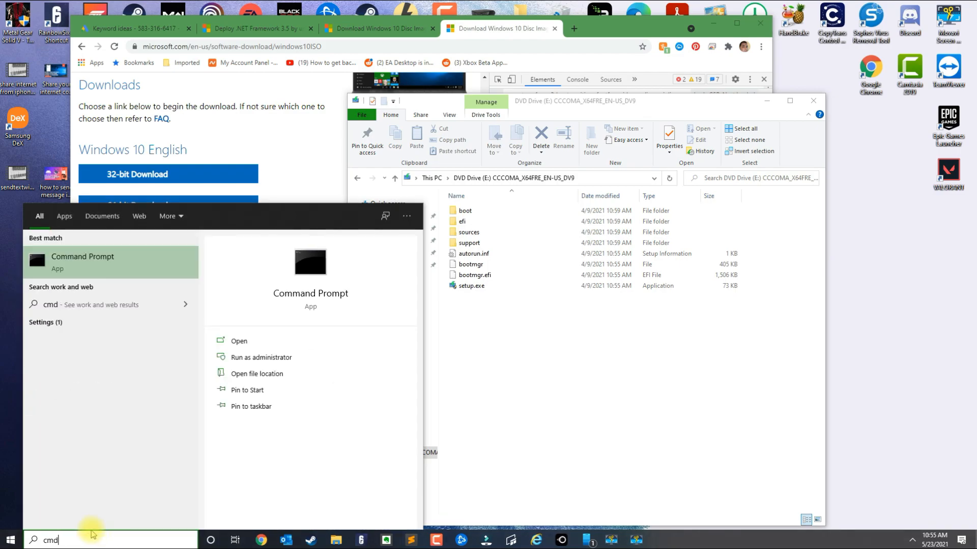
{"action": "right_click", "coordinate": [81, 262]}
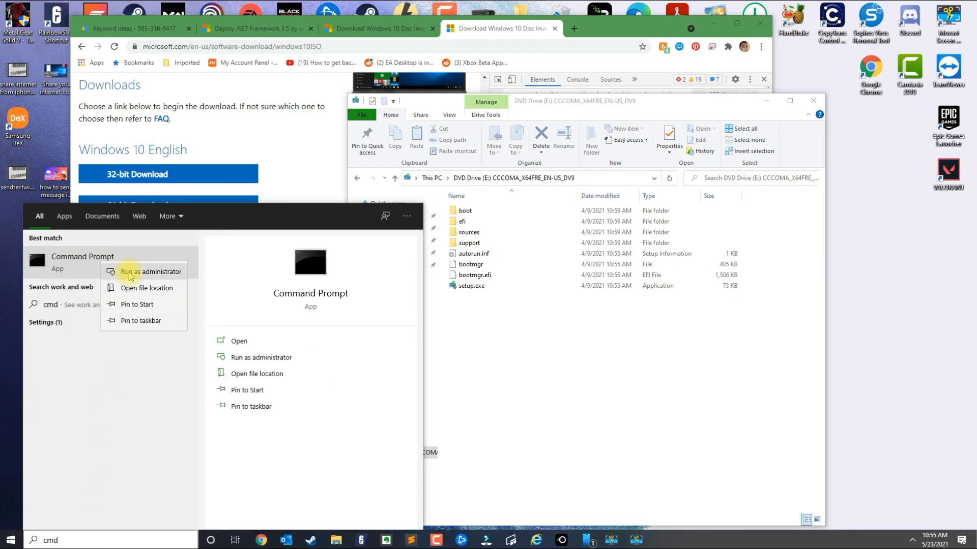
{"action": "left_click", "coordinate": [150, 272]}
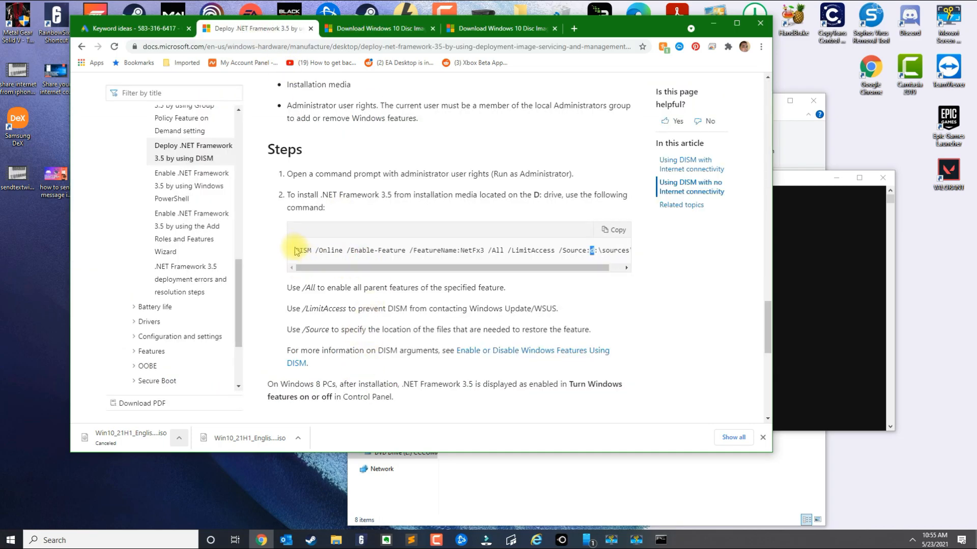
Select the DISM command in the Steps code block on the docs page
{"action": "left_click_drag", "start_coordinate": [294, 250], "coordinate": [342, 249]}
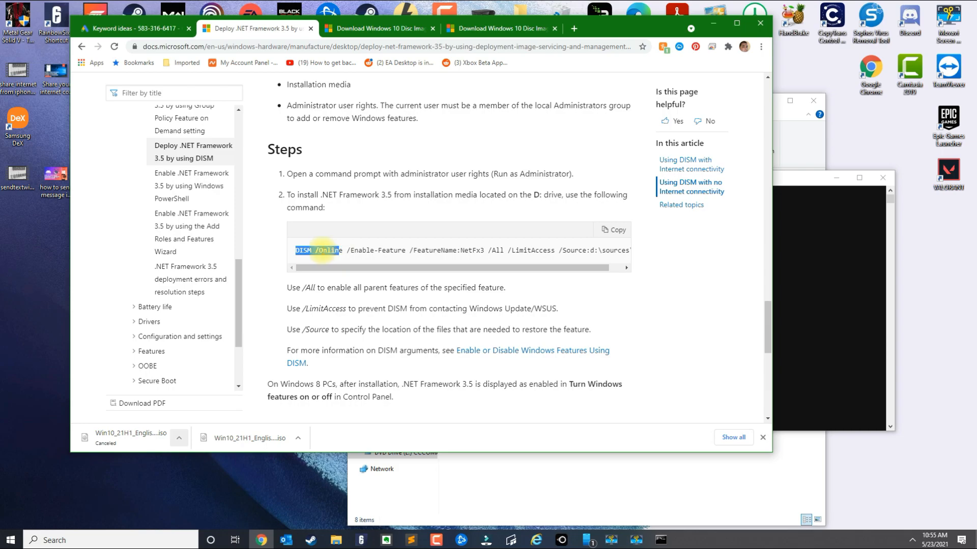
{"action": "left_click_drag", "start_coordinate": [317, 250], "coordinate": [511, 250]}
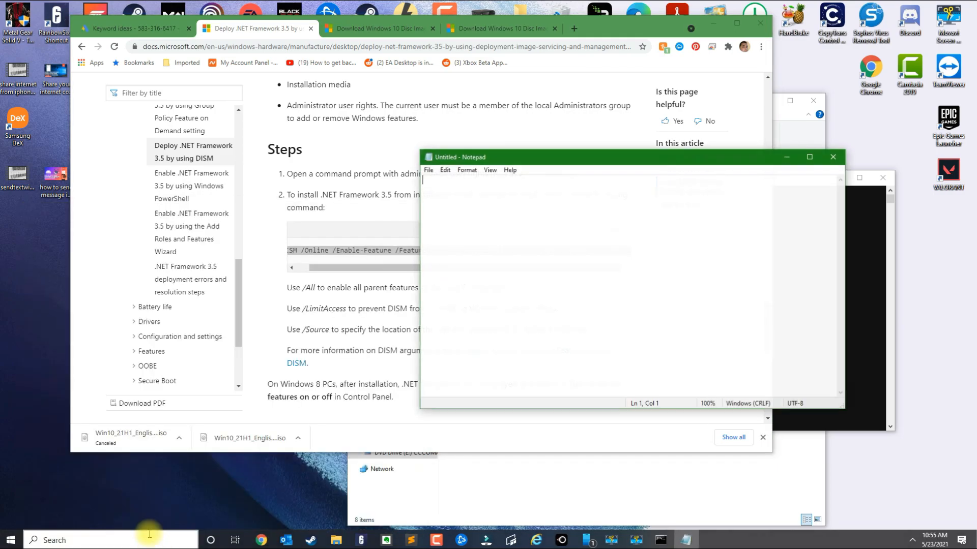
Enter the DISM NetFx3 command in Notepad with source drive e:, then copy it
{"action": "type", "text": "DISM /Online /Enable-Feature /FeatureName:NetFx3 /All /LimitAccess /Source:d:\\sources\\sxs"}
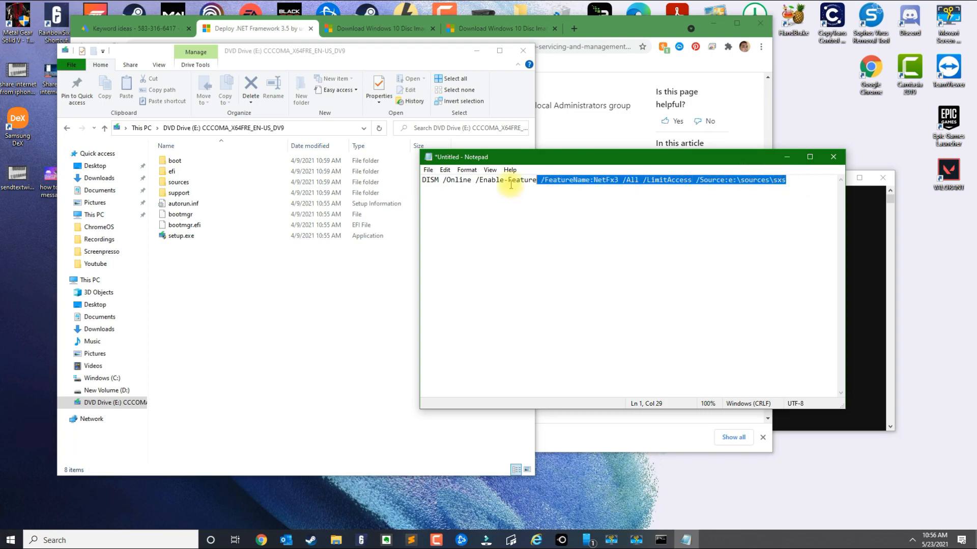
{"action": "right_click", "coordinate": [510, 183]}
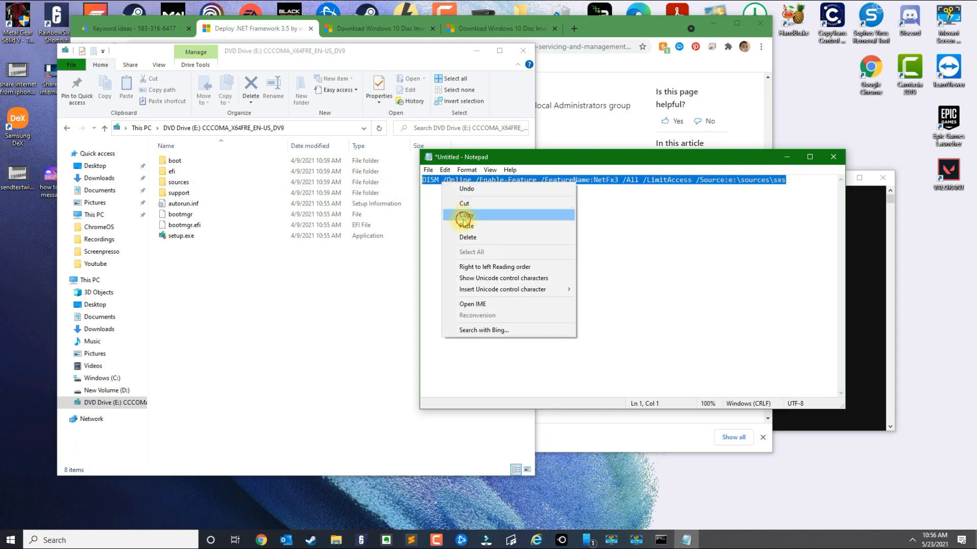
{"action": "left_click", "coordinate": [465, 215]}
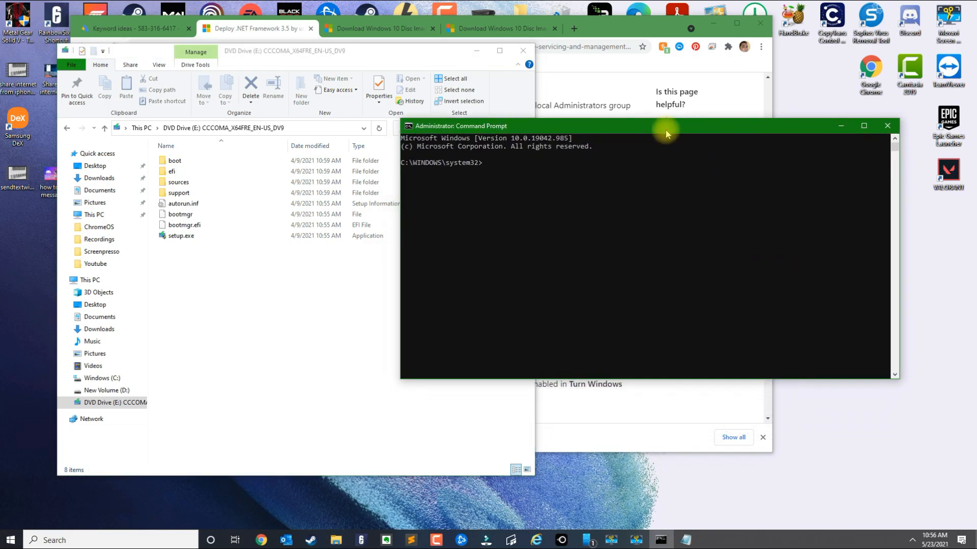
Paste the DISM NetFx3 command with source e:\sources\sxs into the elevated Command Prompt
{"action": "type", "text": "DISM /Online /Enable-Feature /FeatureName:NetFx3 /All /LimitAccess /Source:e:\\sources\\sxs"}
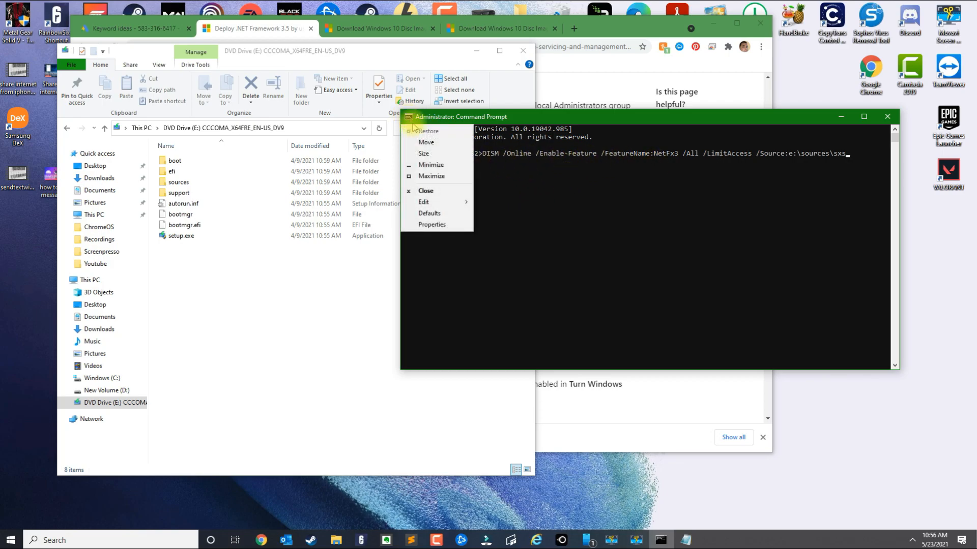
{"action": "left_click", "coordinate": [424, 202]}
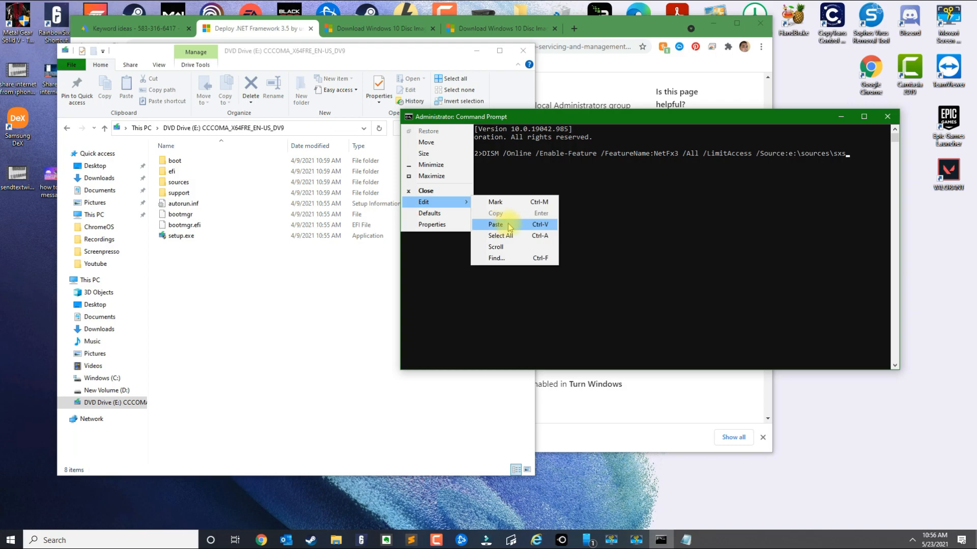
{"action": "left_click", "coordinate": [496, 224]}
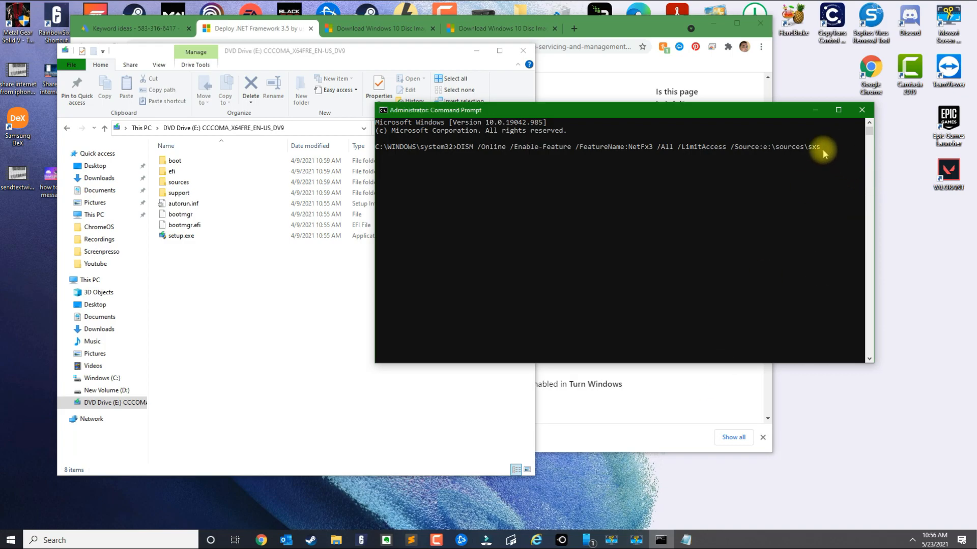
{"action": "mouse_move", "coordinate": [504, 154]}
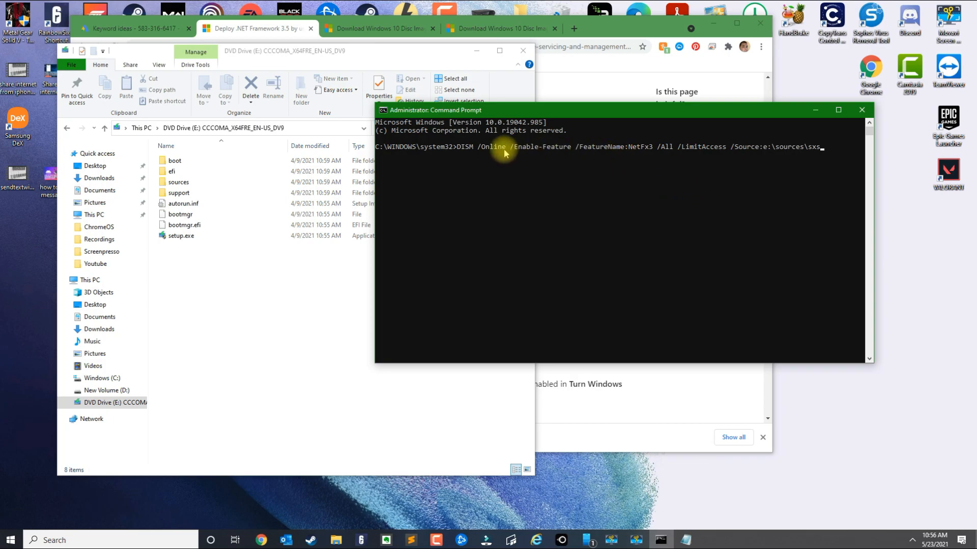
{"action": "mouse_move", "coordinate": [650, 155]}
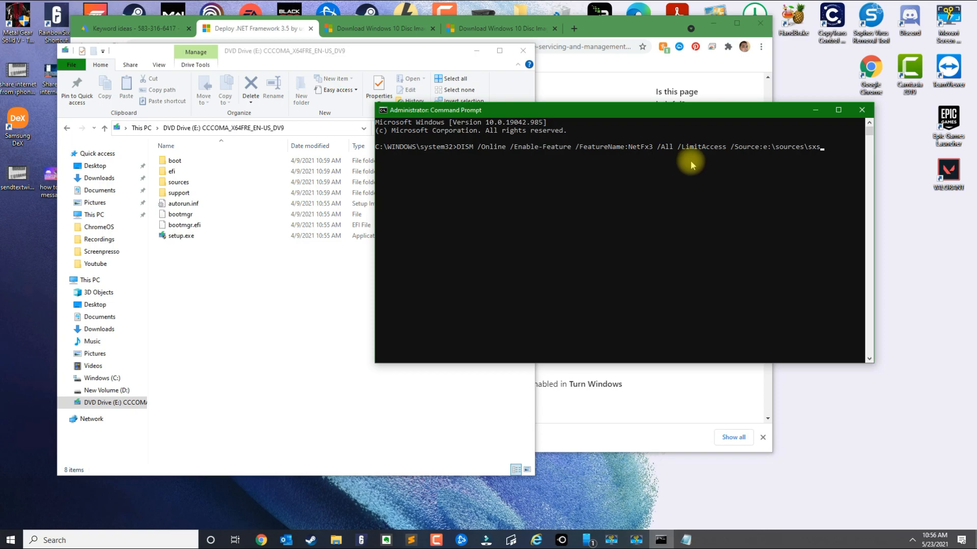
{"action": "mouse_move", "coordinate": [448, 272]}
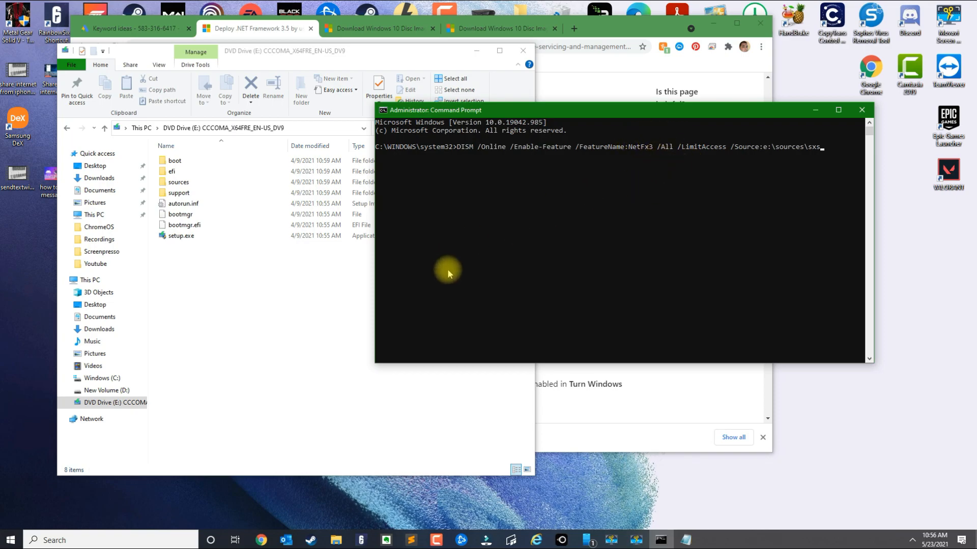
{"action": "mouse_move", "coordinate": [503, 210]}
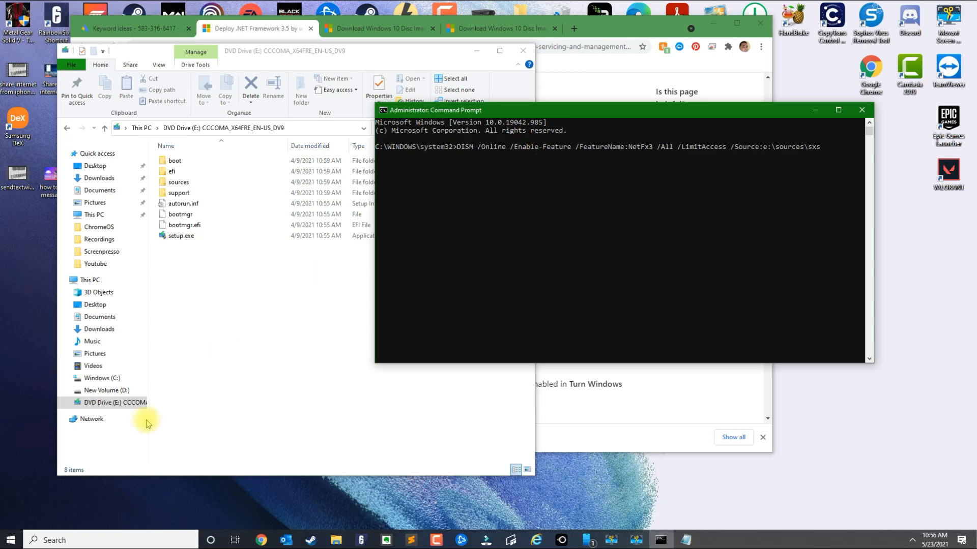
Search for 'control Panel' and open its Programs and Features list
{"action": "type", "text": "control Panel"}
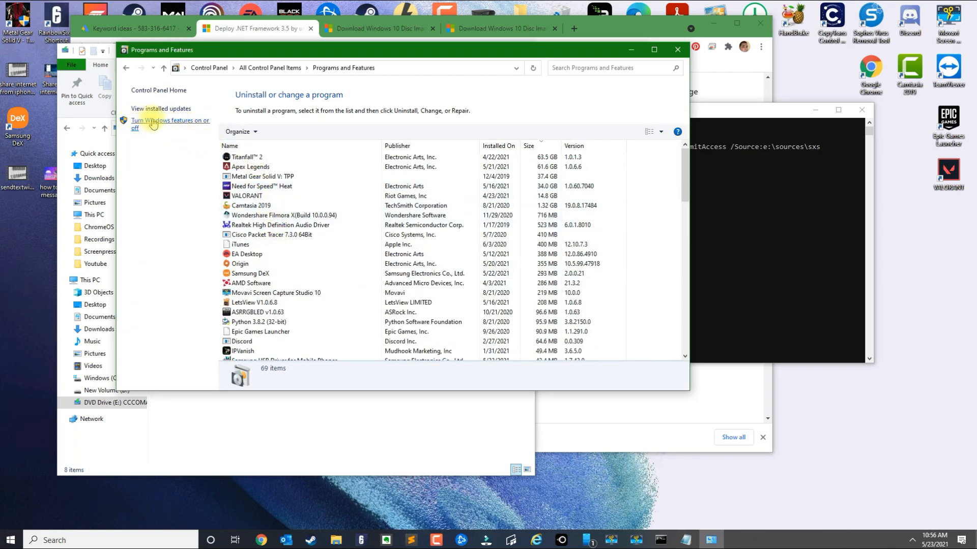
{"action": "left_click", "coordinate": [168, 124]}
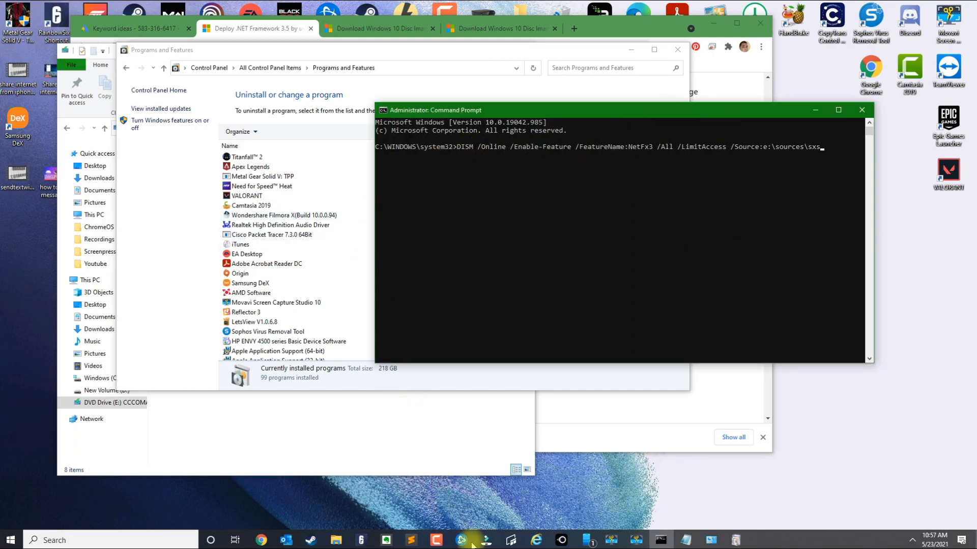
{"action": "mouse_move", "coordinate": [510, 176]}
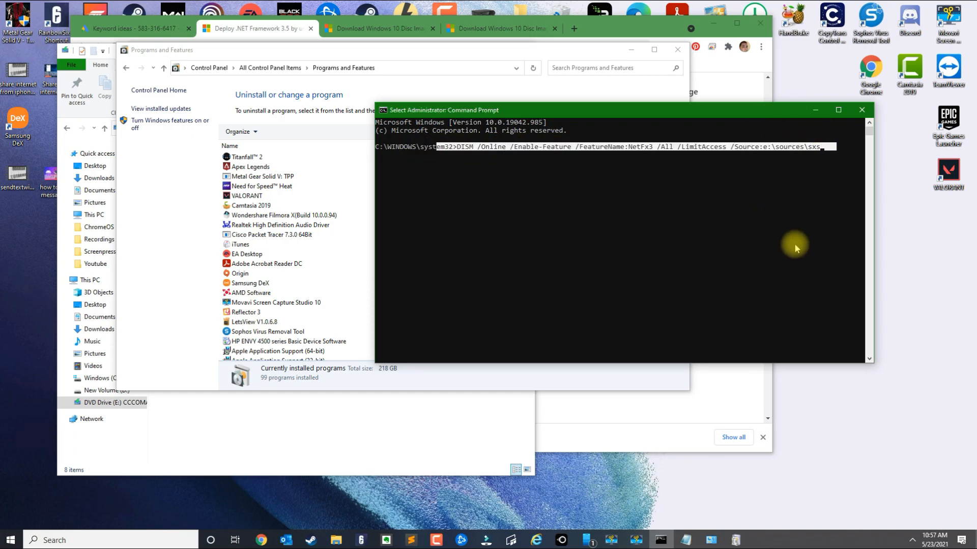
{"action": "mouse_move", "coordinate": [594, 333]}
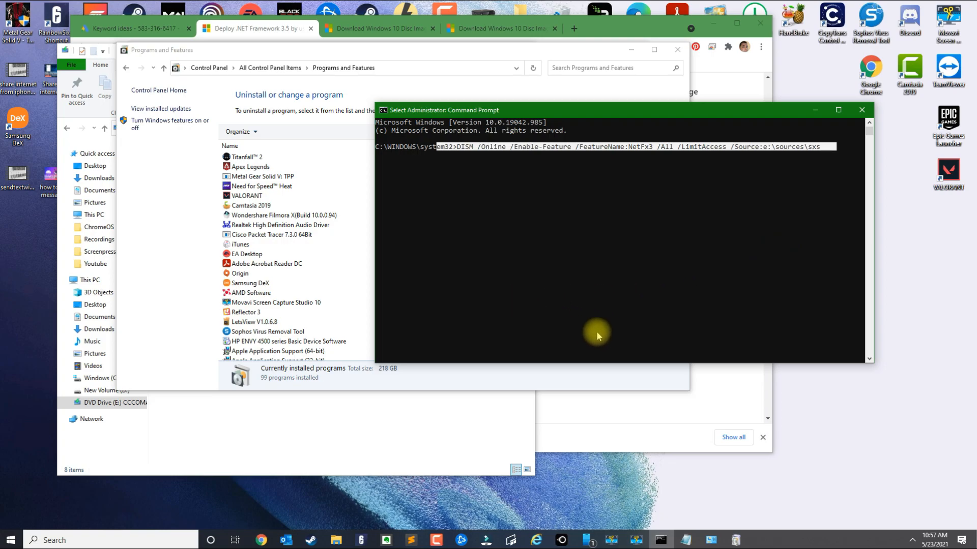
{"action": "mouse_move", "coordinate": [645, 453]}
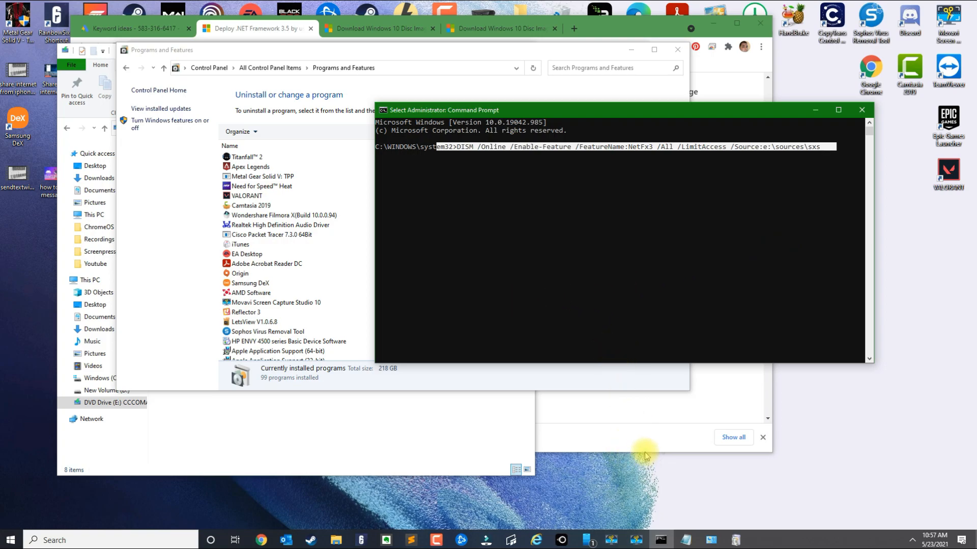